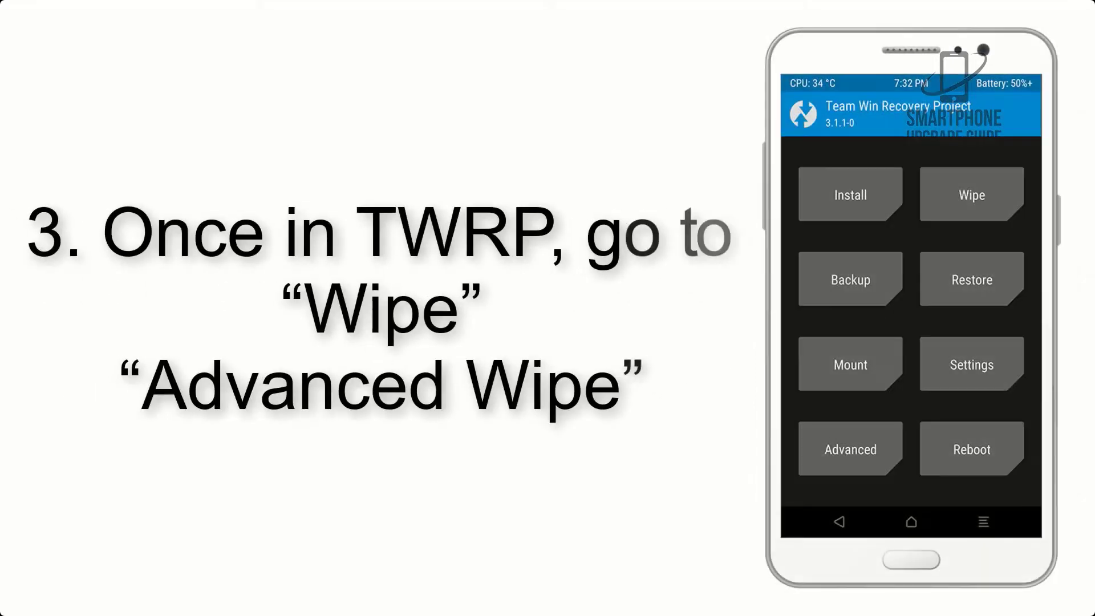
Step: Move from the Advanced Wipe options to Install and select G-Apps.zip from /sdcard/Download
{"action": "left_click", "coordinate": [970, 194]}
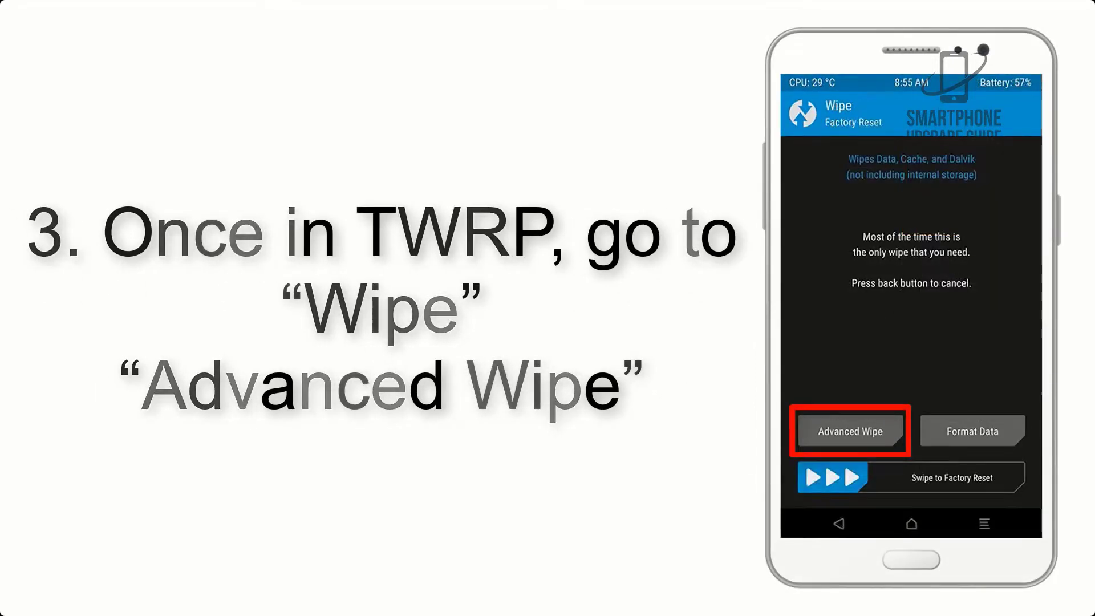
{"action": "left_click", "coordinate": [849, 431]}
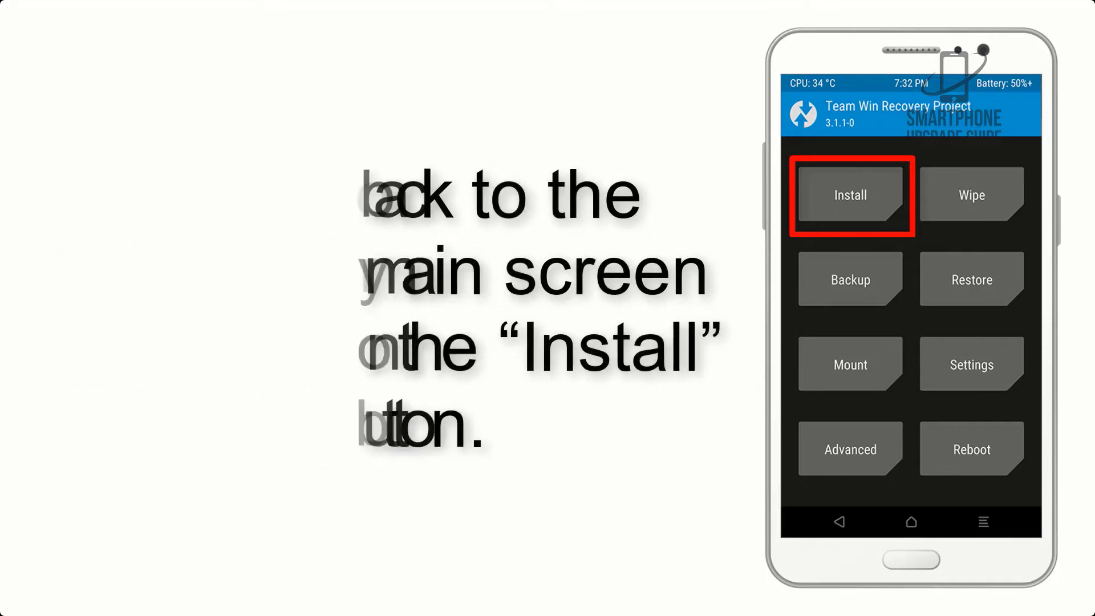
{"action": "left_click", "coordinate": [849, 194]}
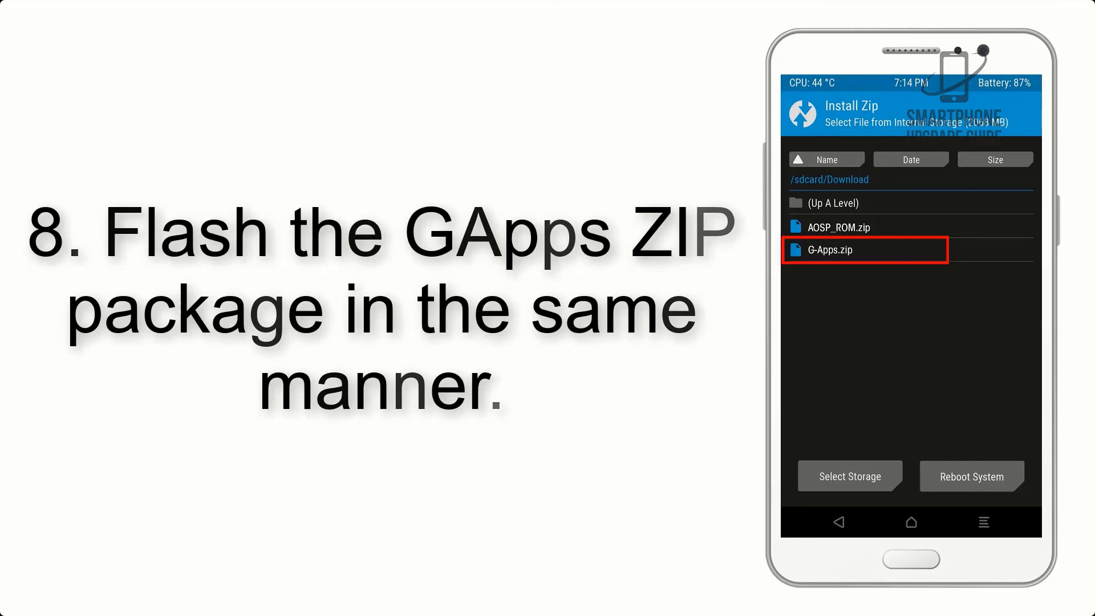
{"action": "left_click", "coordinate": [865, 250]}
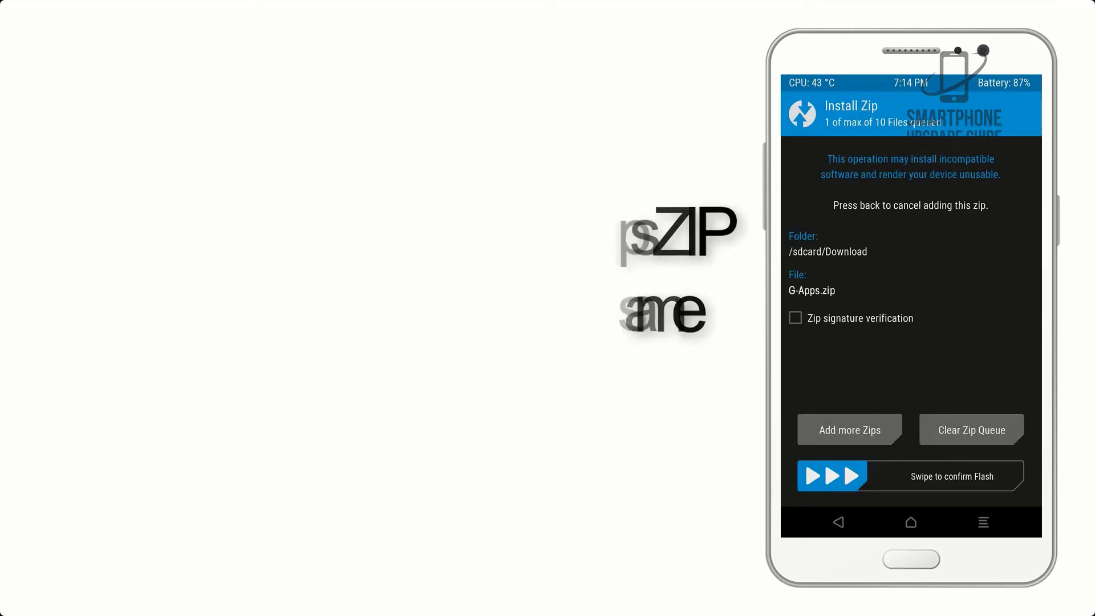